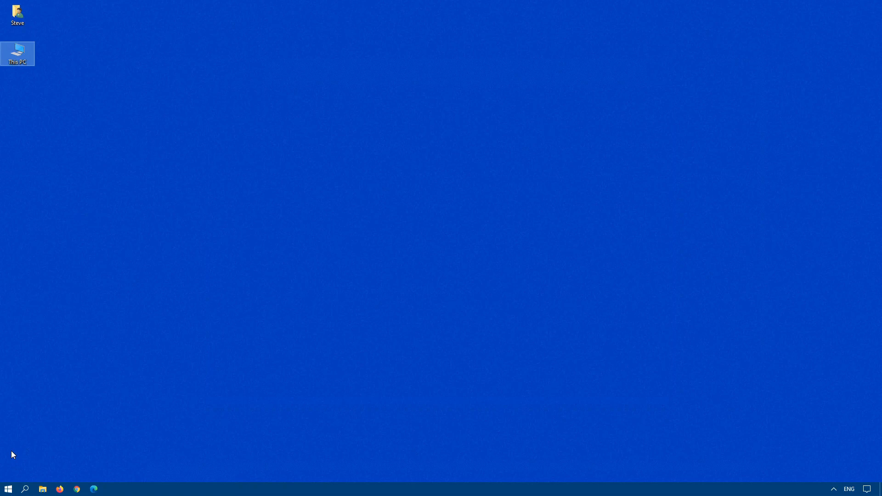
mouse_move(1, 415)
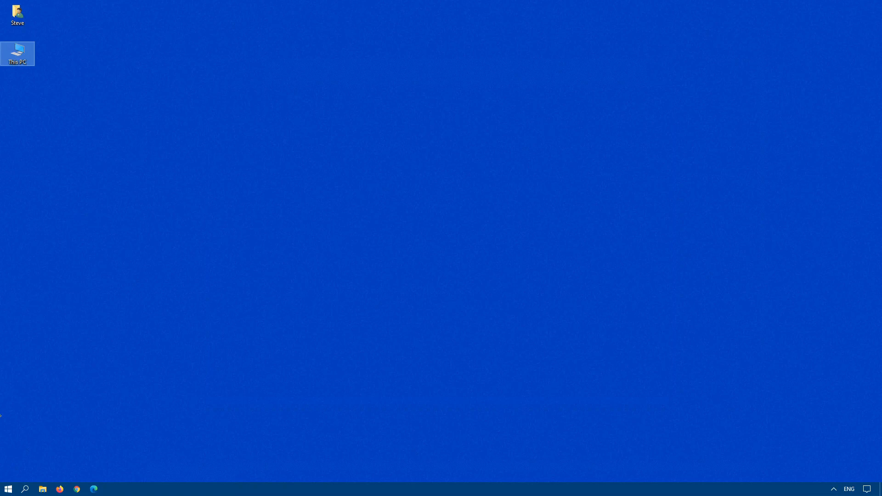
mouse_move(93, 487)
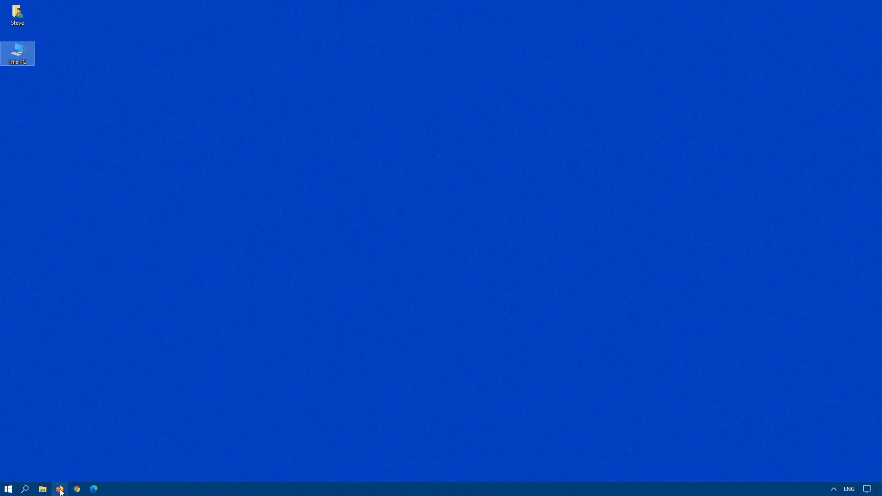
- Load catalog.update.microsoft.com/Home.aspx in Firefox, then bring up Windows Settings
click(77, 489)
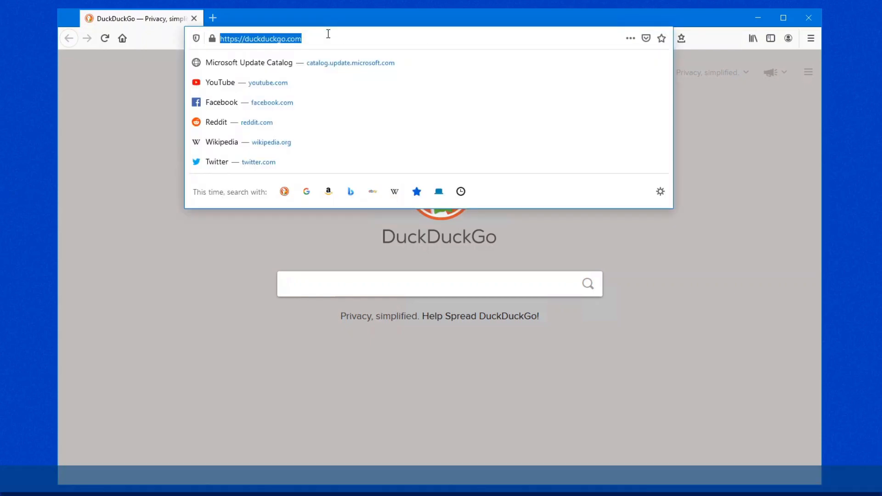
text(https://www.catalog.update.microsoft.com/Home.aspx)
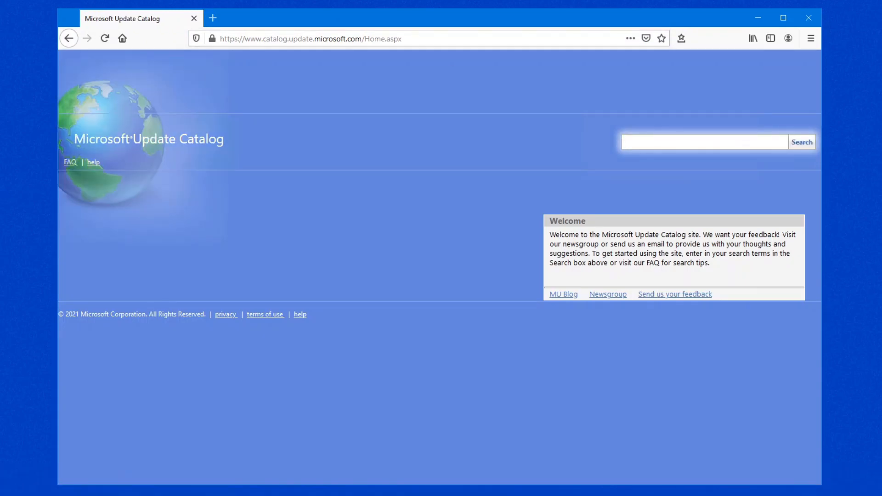
mouse_move(18, 328)
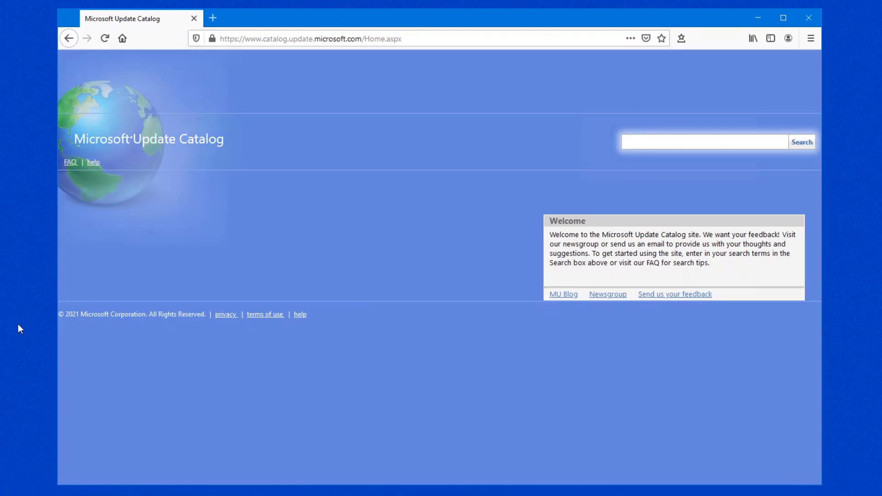
click(783, 18)
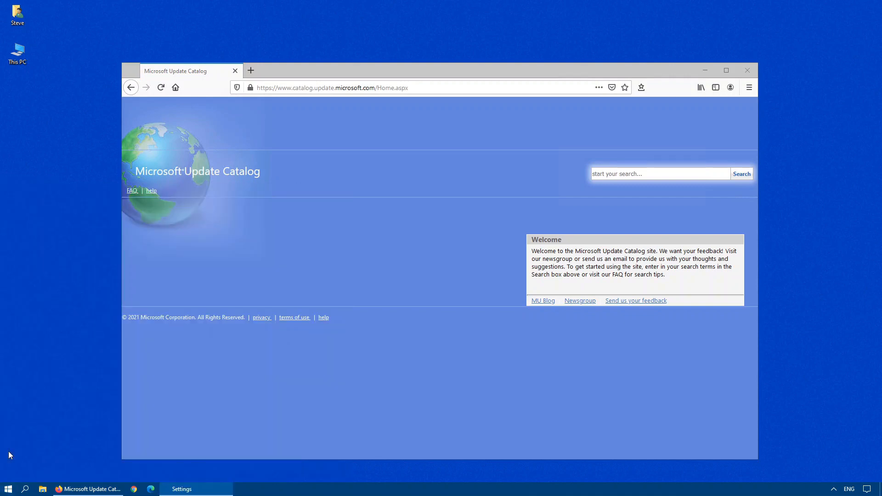
- Open Update & Security and select the optional update's number, KB5001649
click(196, 488)
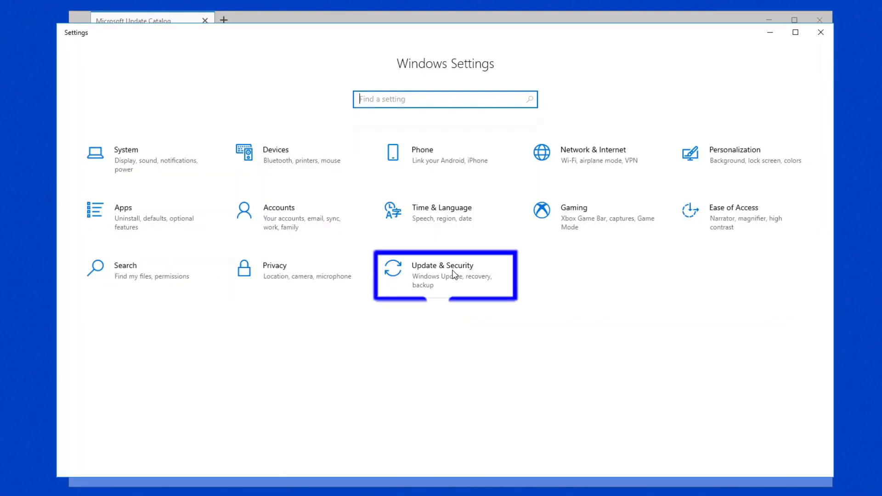
click(444, 276)
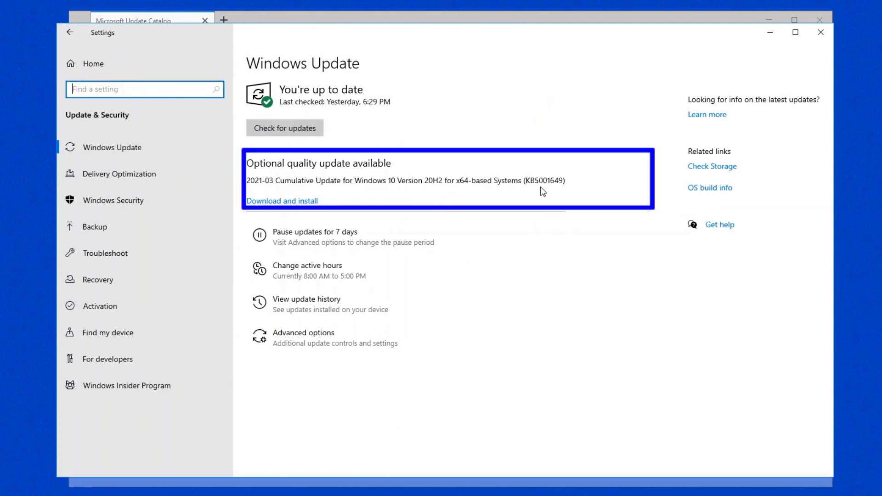
mouse_move(304, 173)
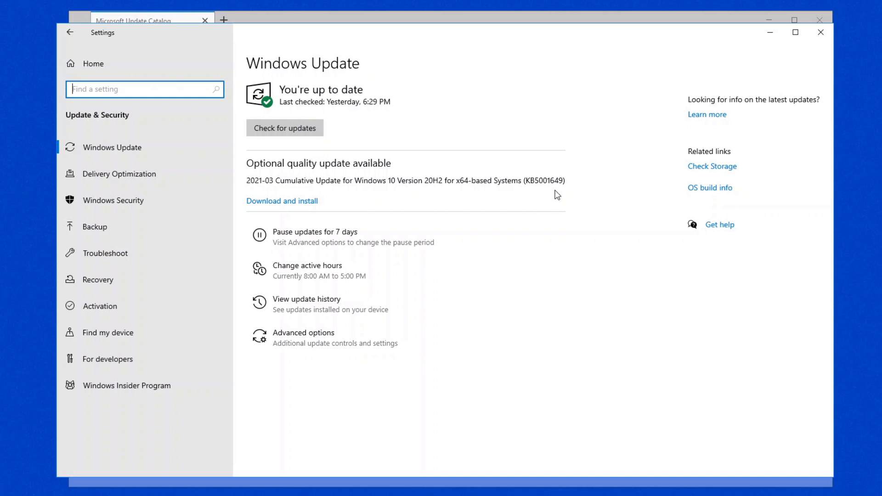
double_click(545, 181)
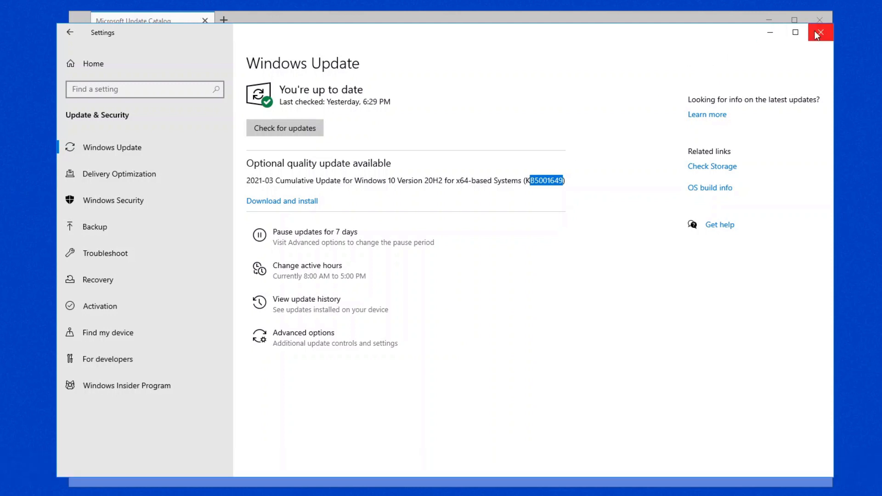
mouse_move(722, 126)
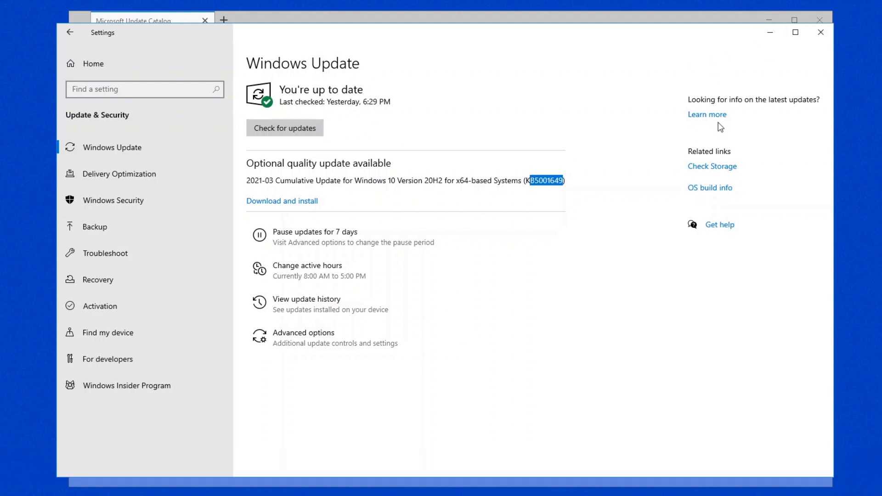
mouse_move(311, 208)
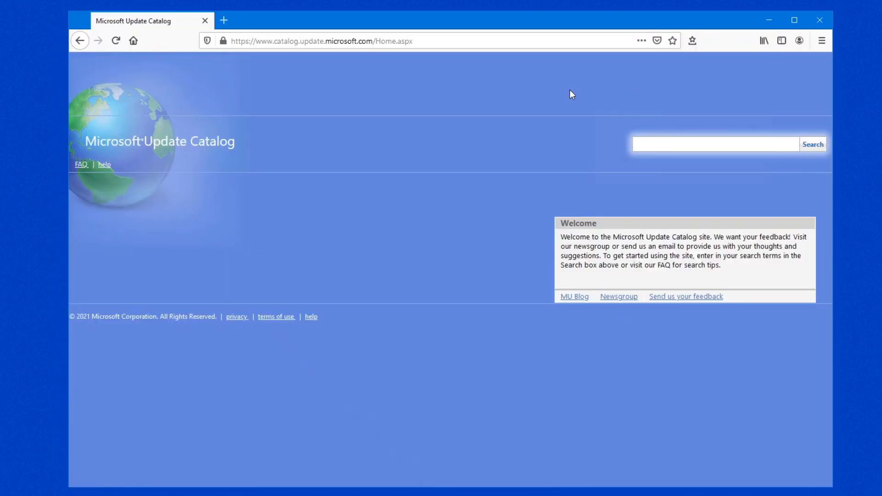
mouse_move(159, 21)
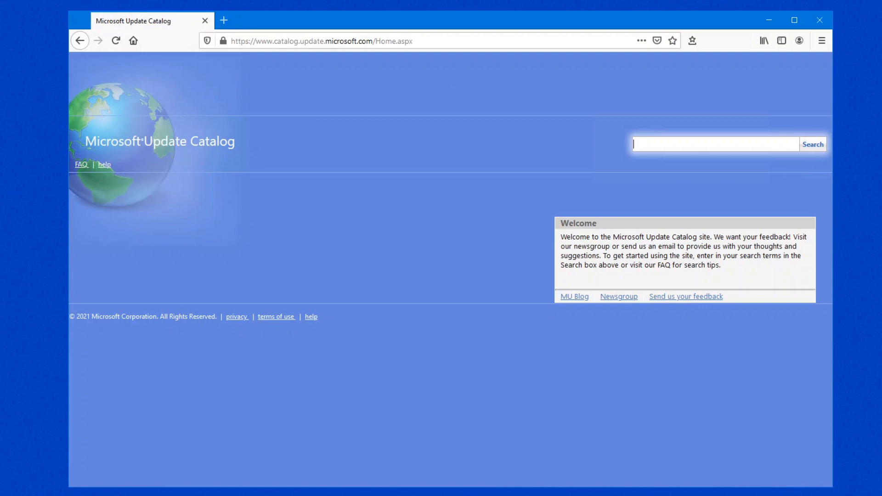
- Open the Start menu over the Update Catalog home page
click(8, 489)
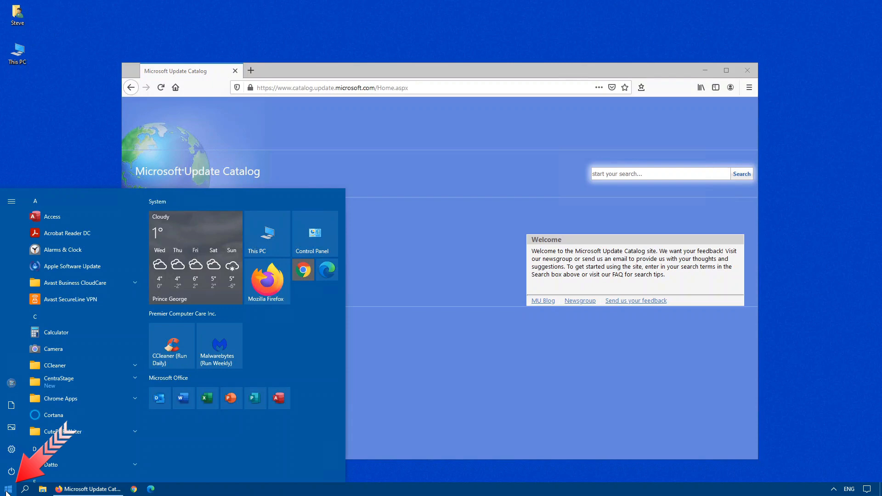
- Run winver, confirm Version 20H2 build 19042.868, and close About Windows
text(winver)
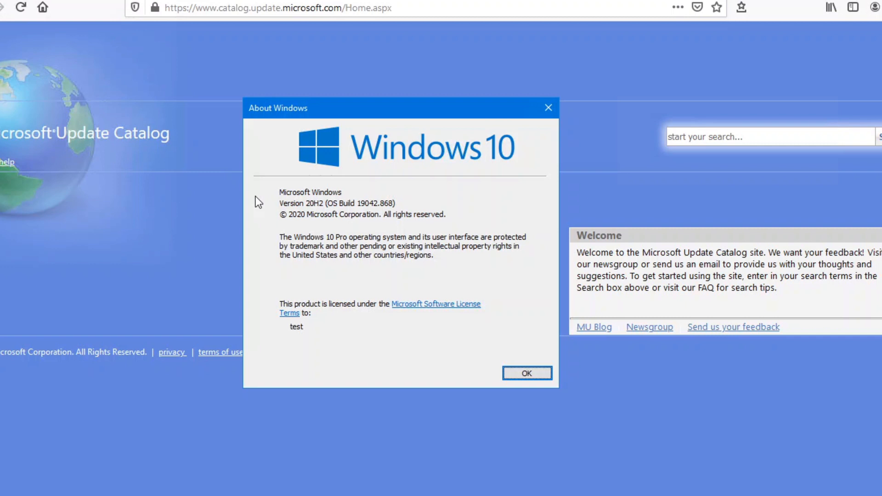
mouse_move(489, 361)
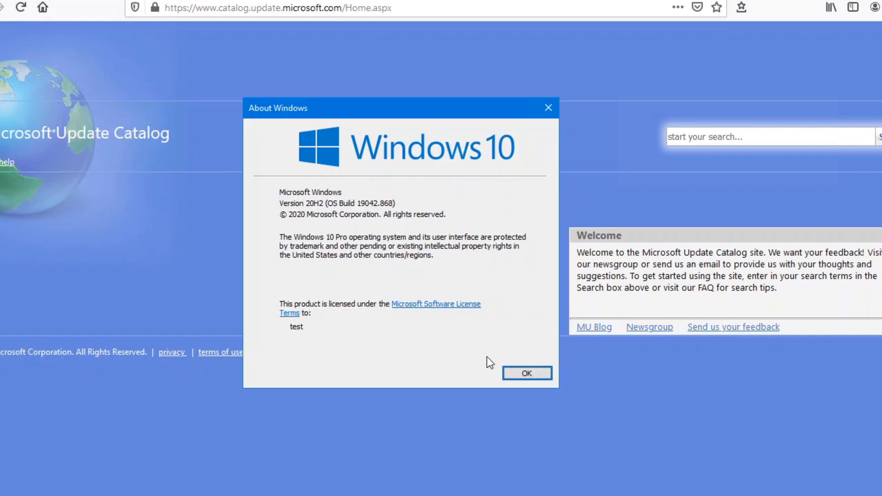
click(527, 374)
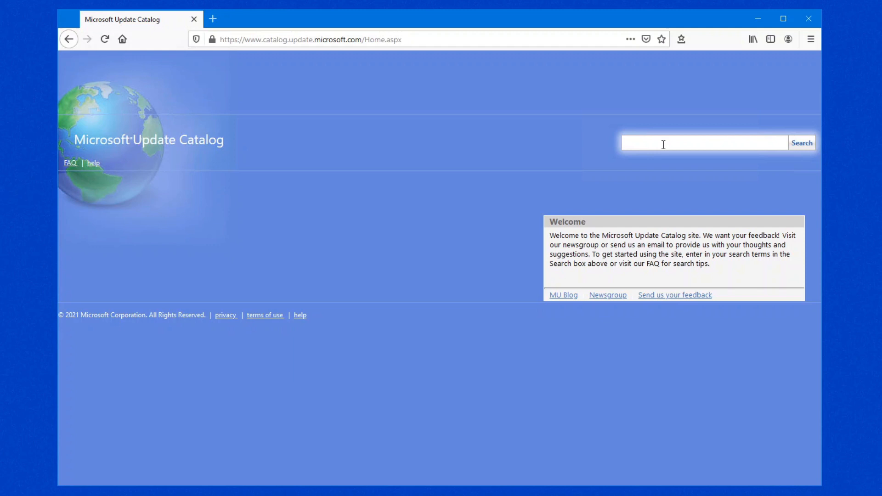
- Search the Update Catalog for 5001649
text(500)
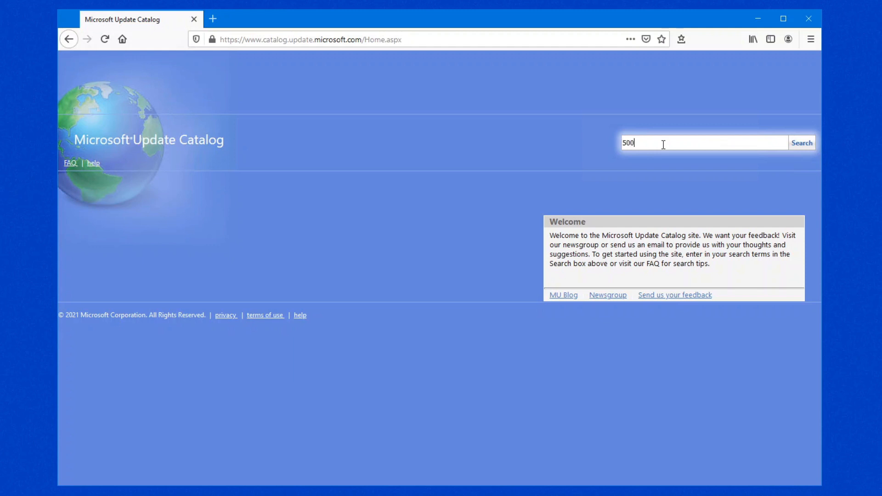
text(1649)
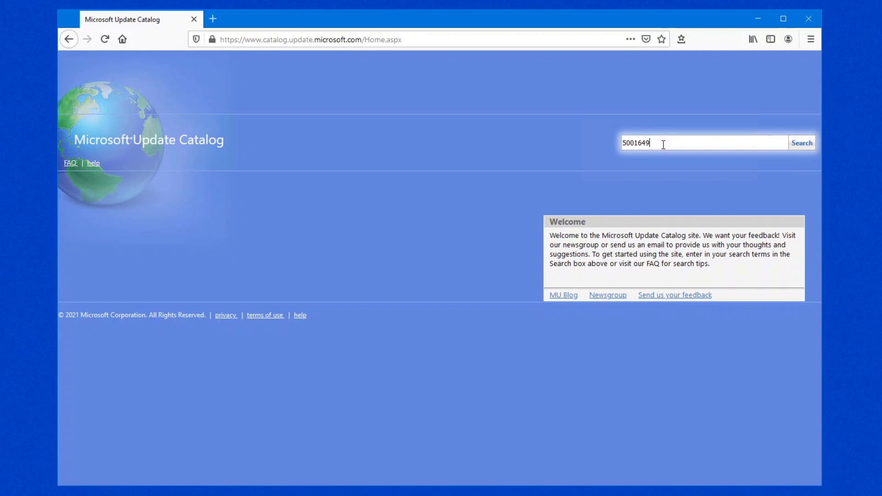
click(801, 143)
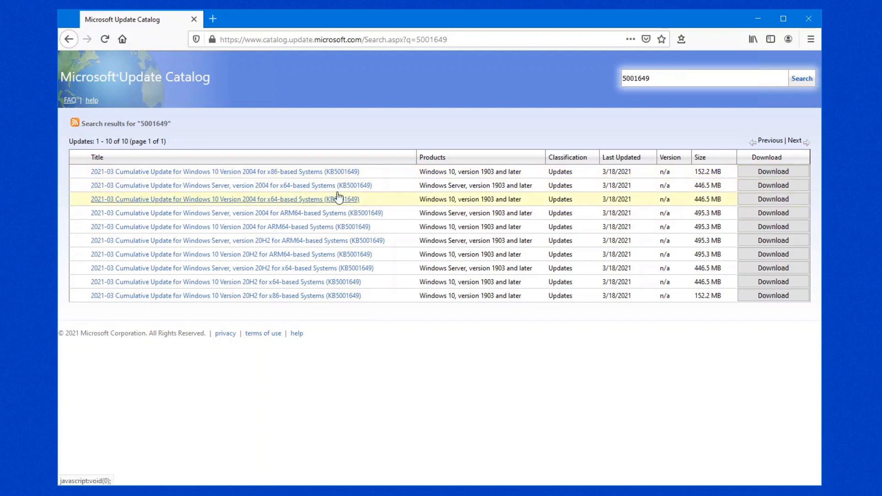
mouse_move(278, 171)
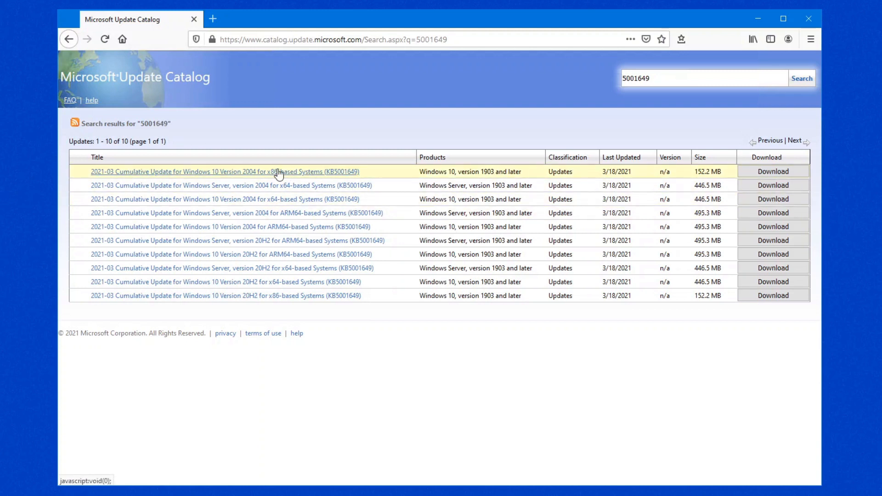
mouse_move(281, 248)
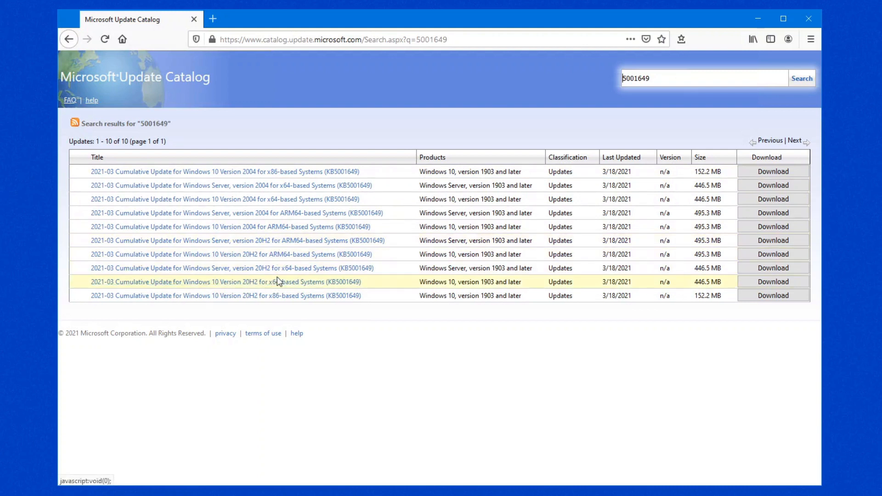
mouse_move(335, 286)
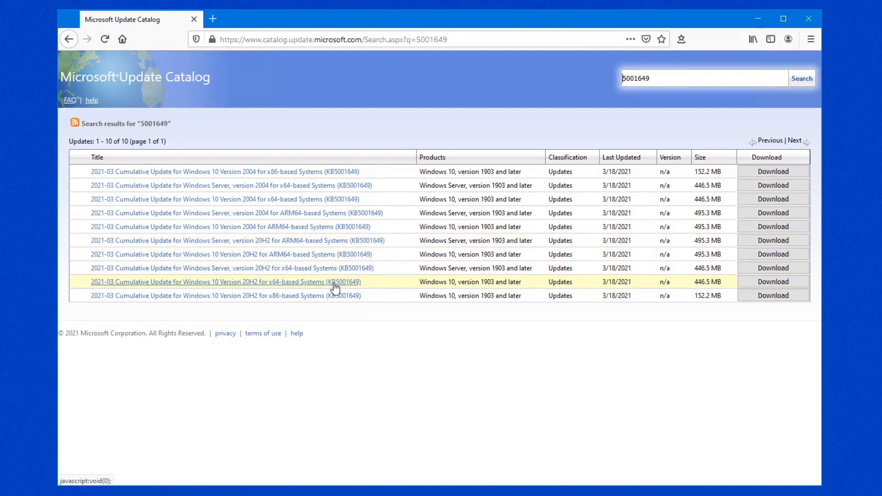
mouse_move(268, 291)
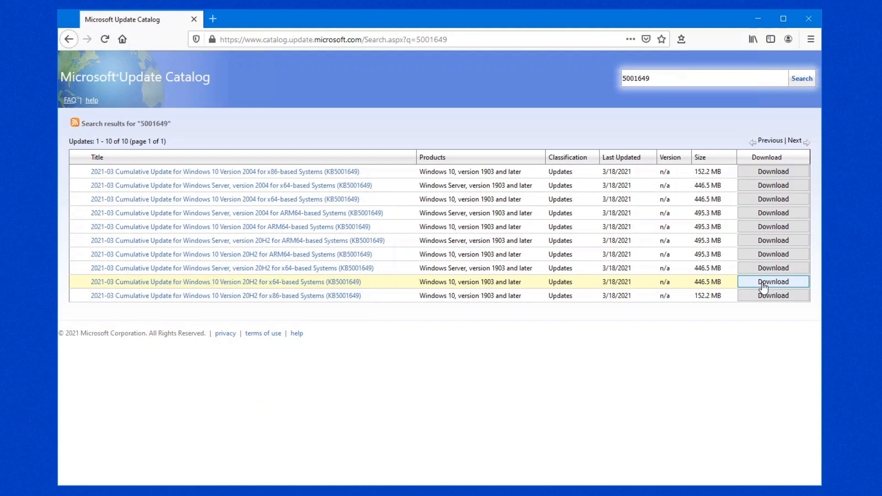
- Save the 20H2 x64 KB5001649 .msu file and close the download window
click(773, 281)
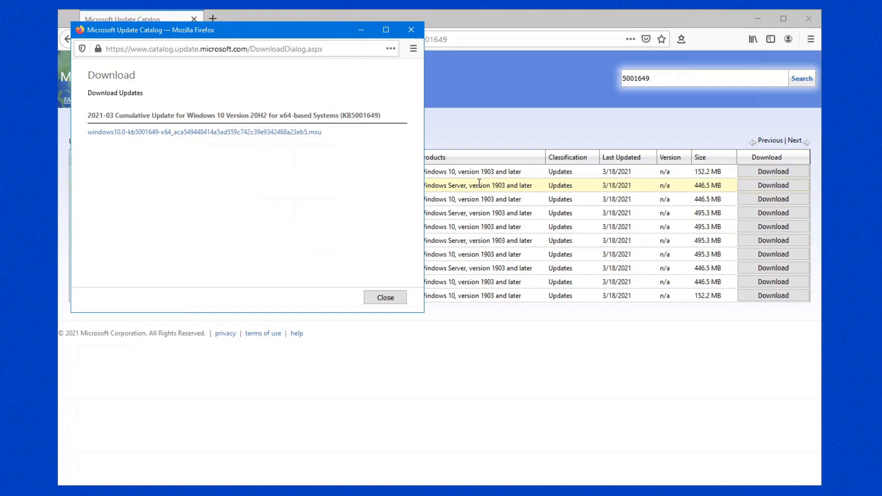
mouse_move(115, 188)
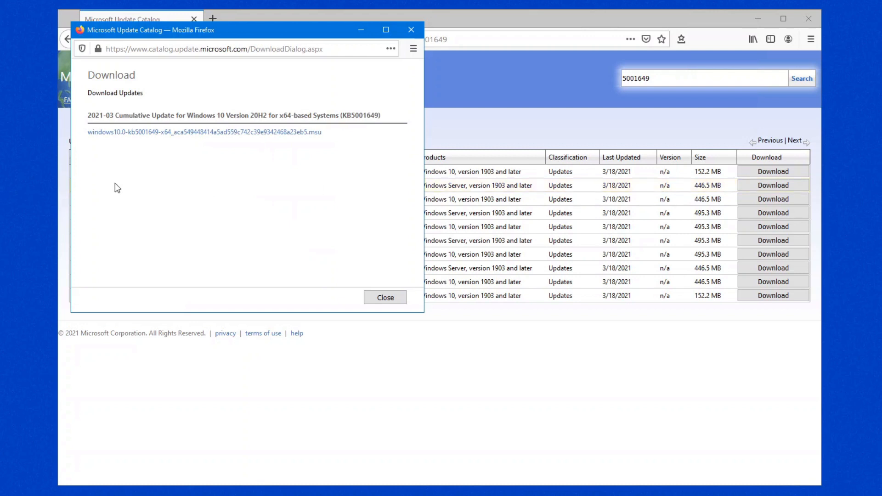
click(204, 132)
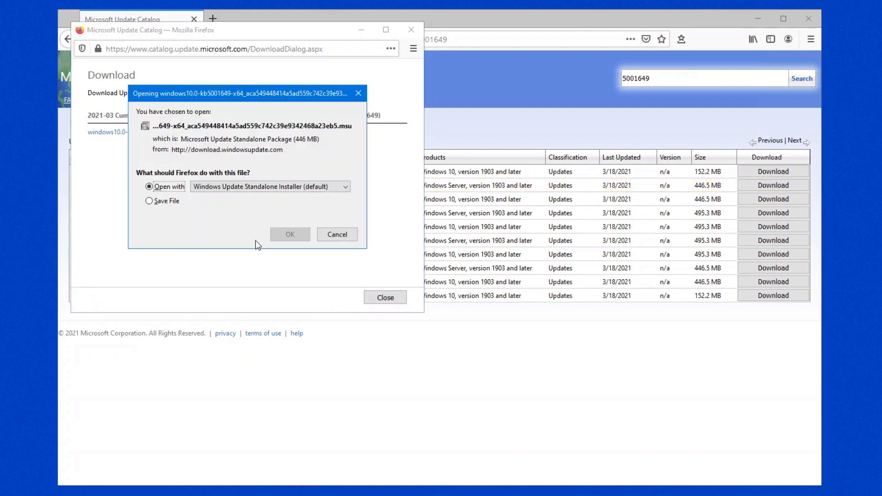
click(149, 201)
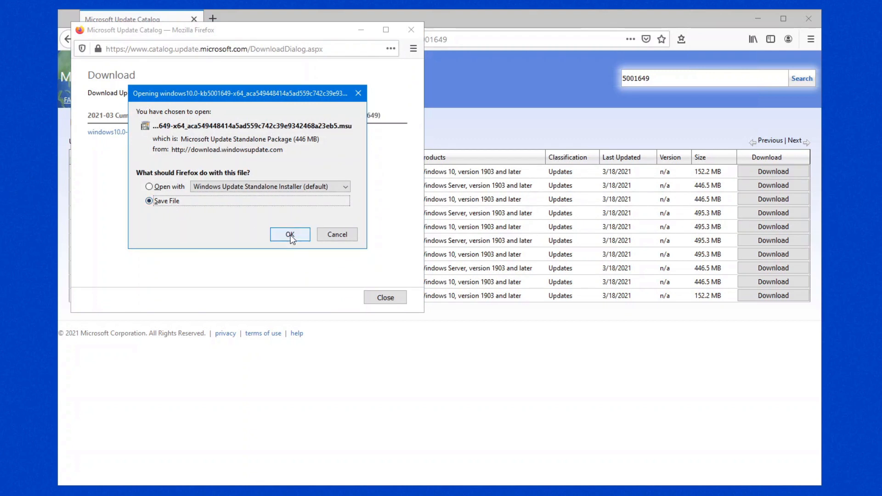
click(290, 235)
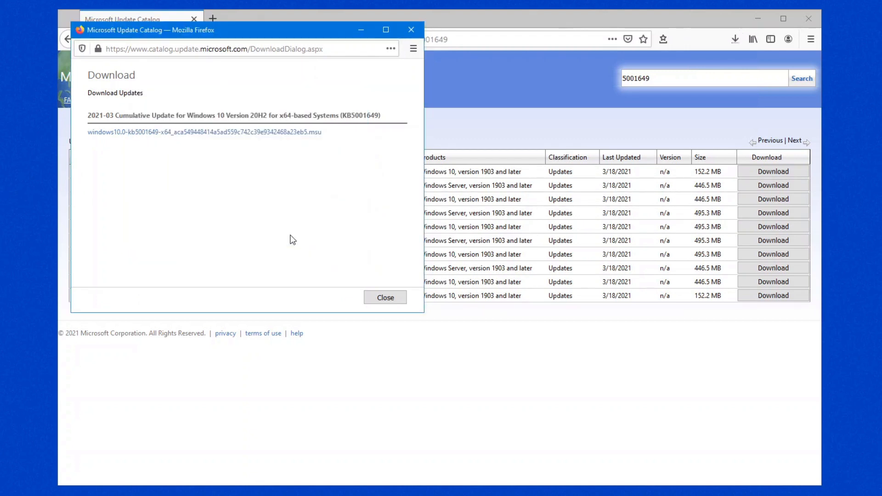
click(385, 297)
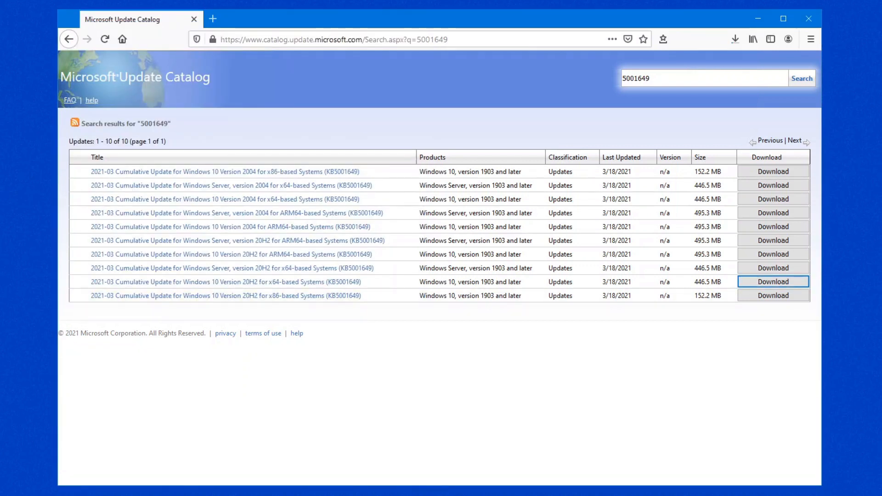